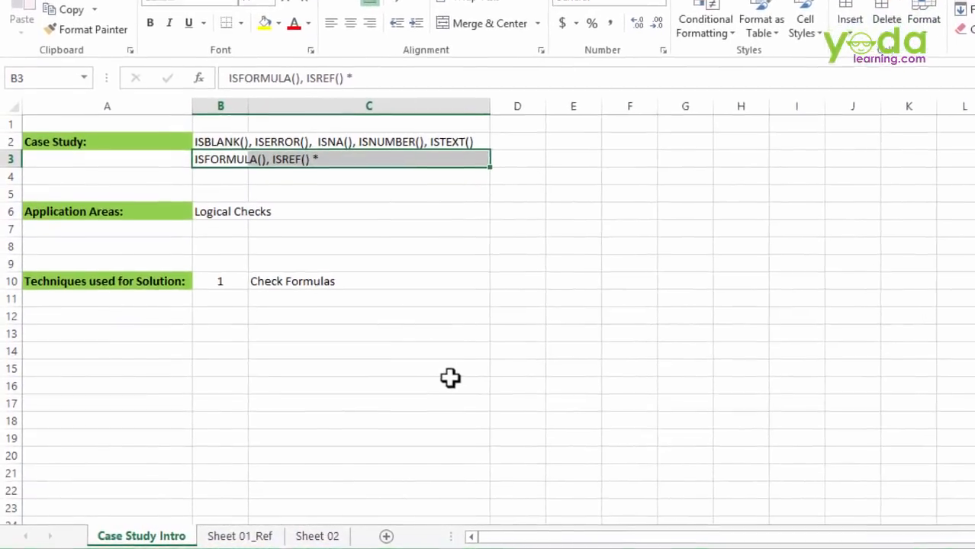
# Open the Sheet 01_Ref reference sheet listing test data and IS-function names
pyautogui.click(239, 535)
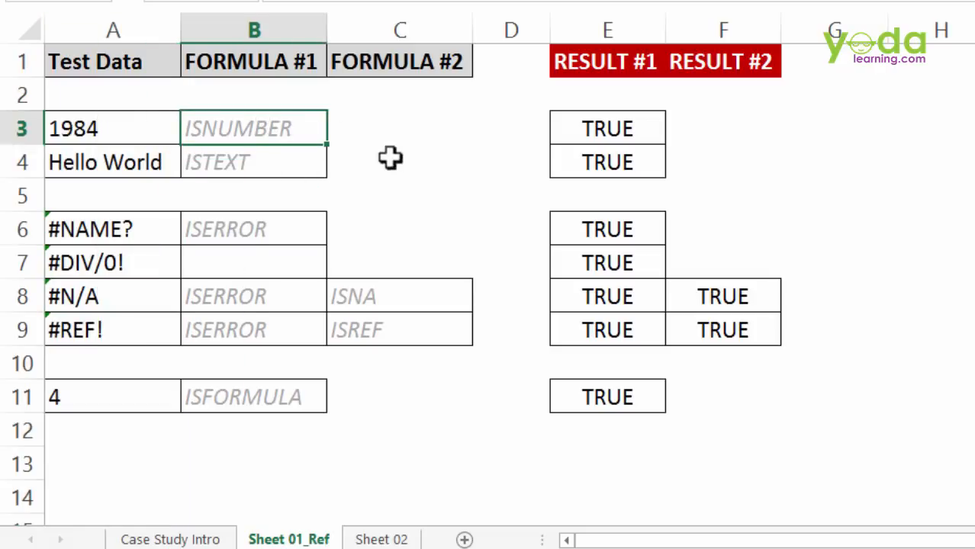
pyautogui.click(112, 128)
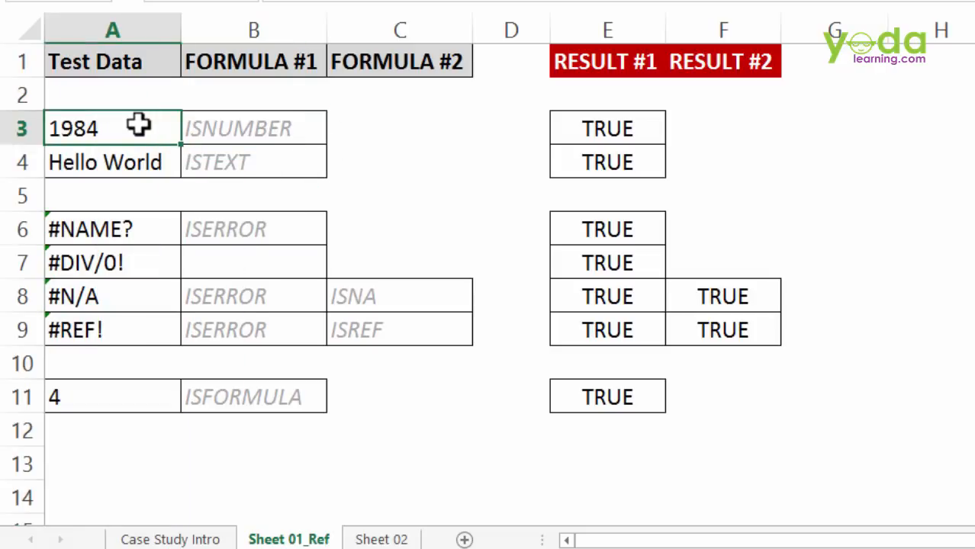
pyautogui.click(399, 128)
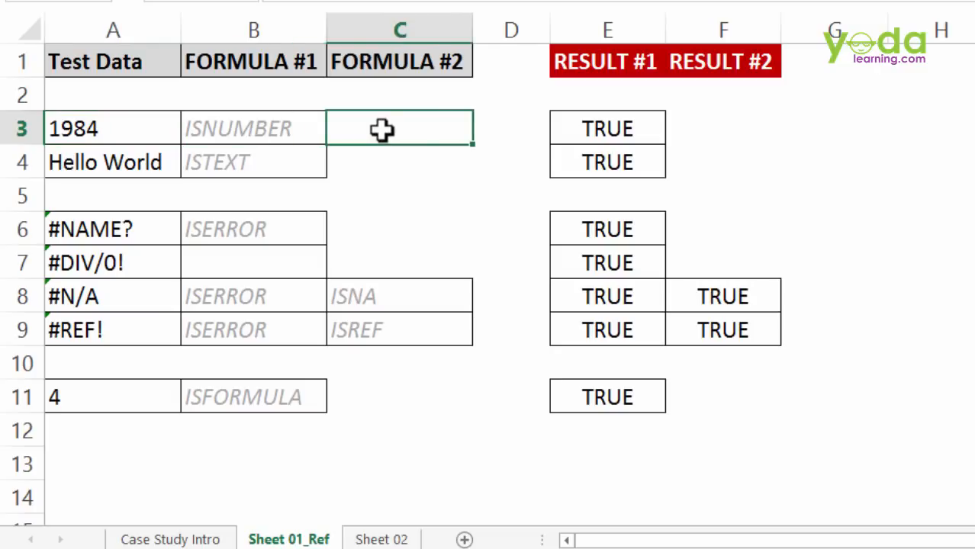
pyautogui.write('=')
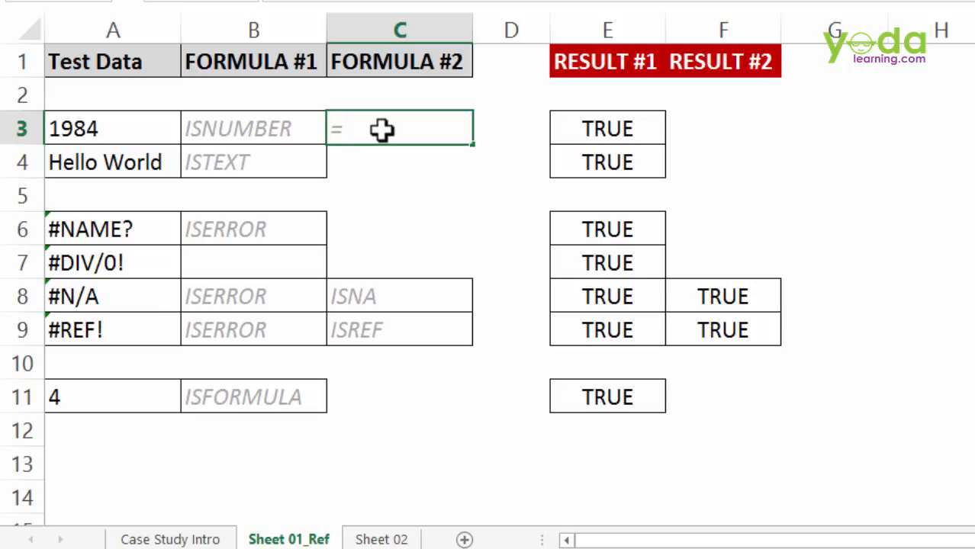
pyautogui.write('isn')
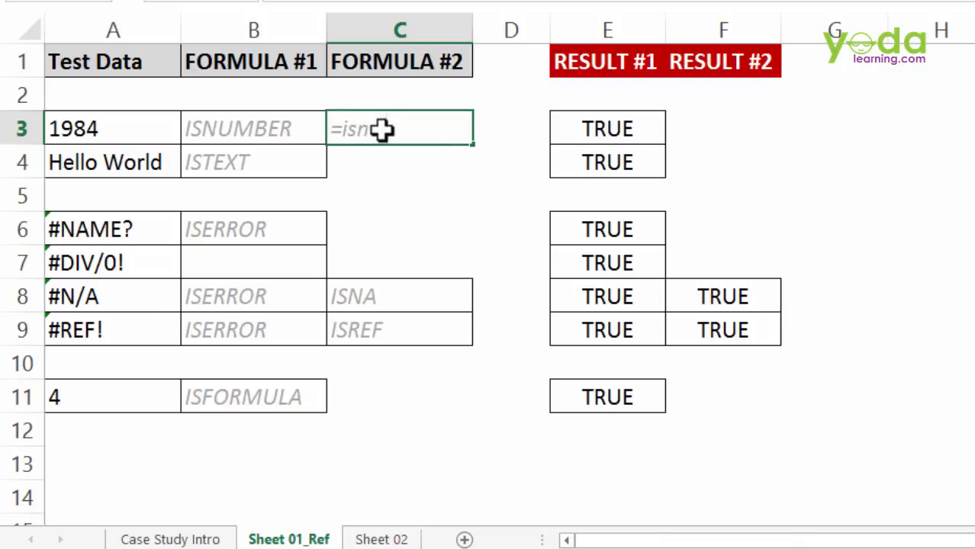
pyautogui.click(511, 29)
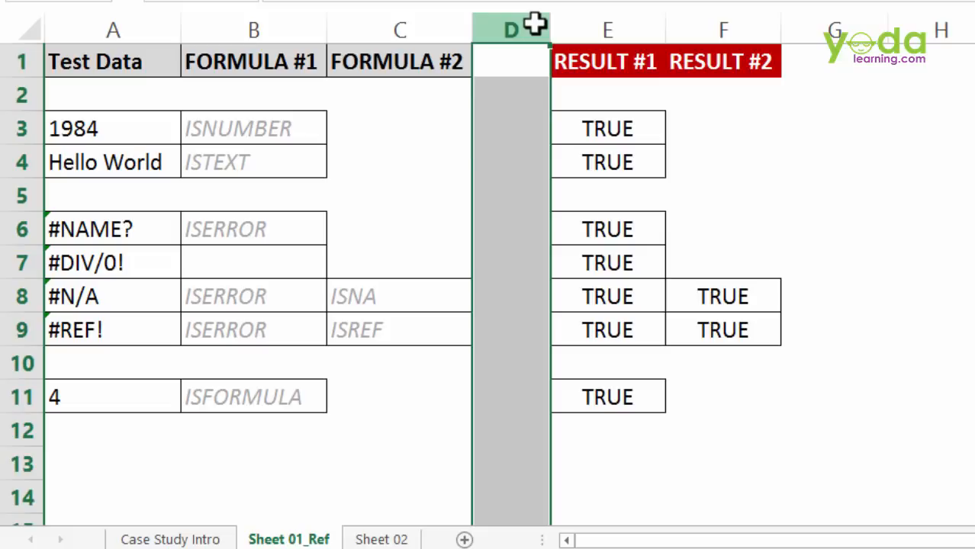
# Widen column D and enter =ISNUMBER(A3) in D3 to test the 1984 value
pyautogui.moveTo(548, 29); pyautogui.dragTo(618, 29)
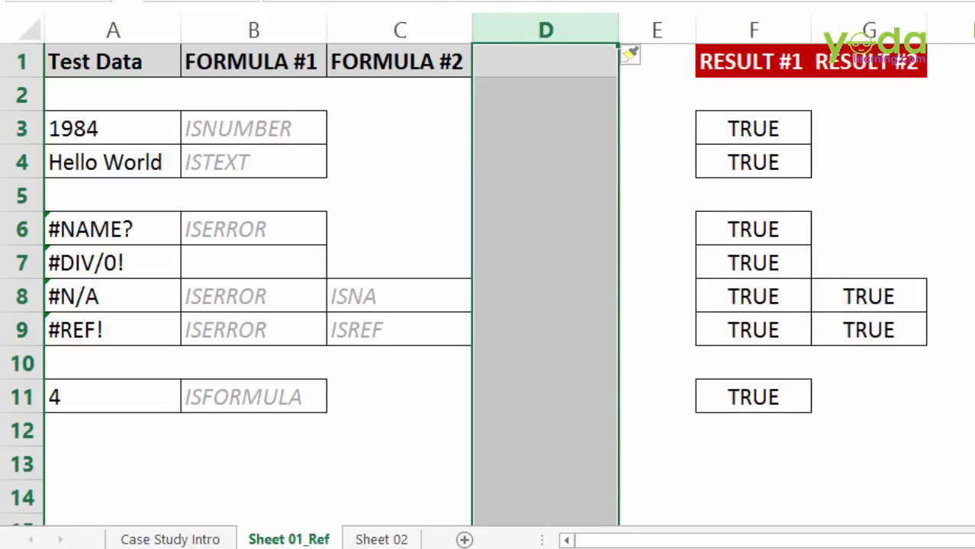
pyautogui.click(545, 128)
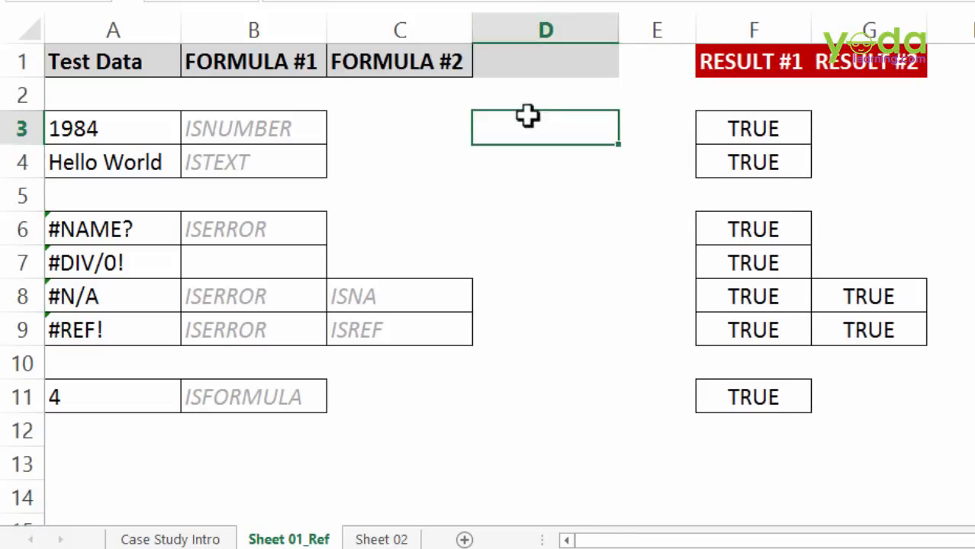
pyautogui.write('=i')
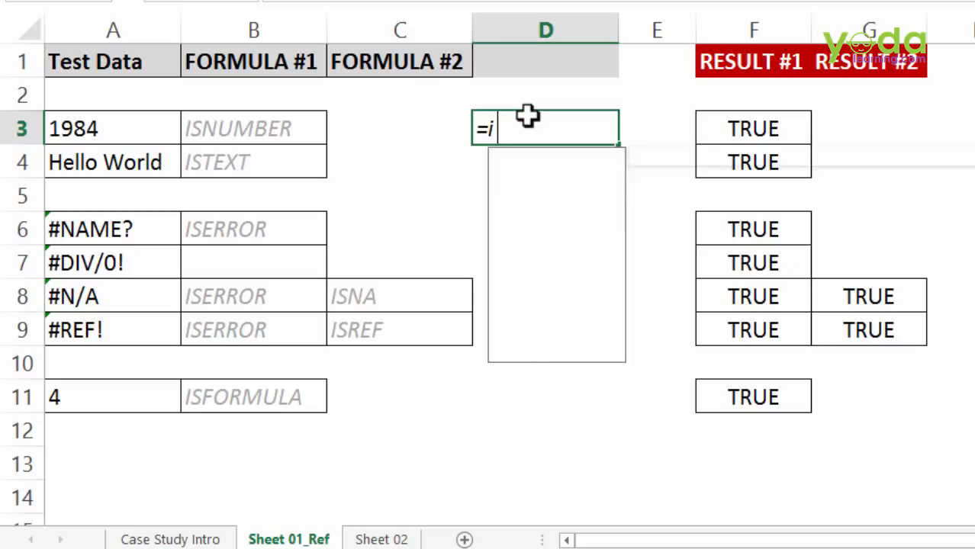
pyautogui.write('snum')
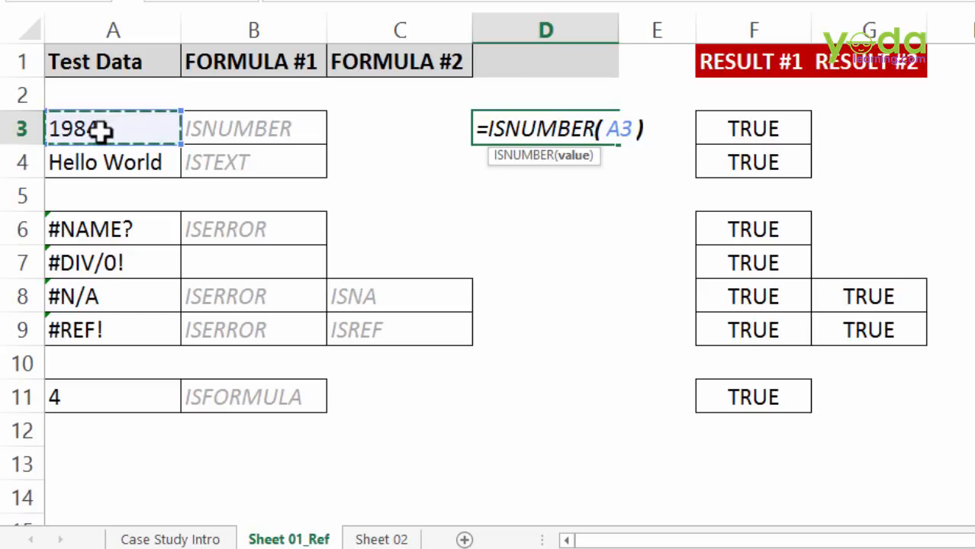
pyautogui.press('Return')
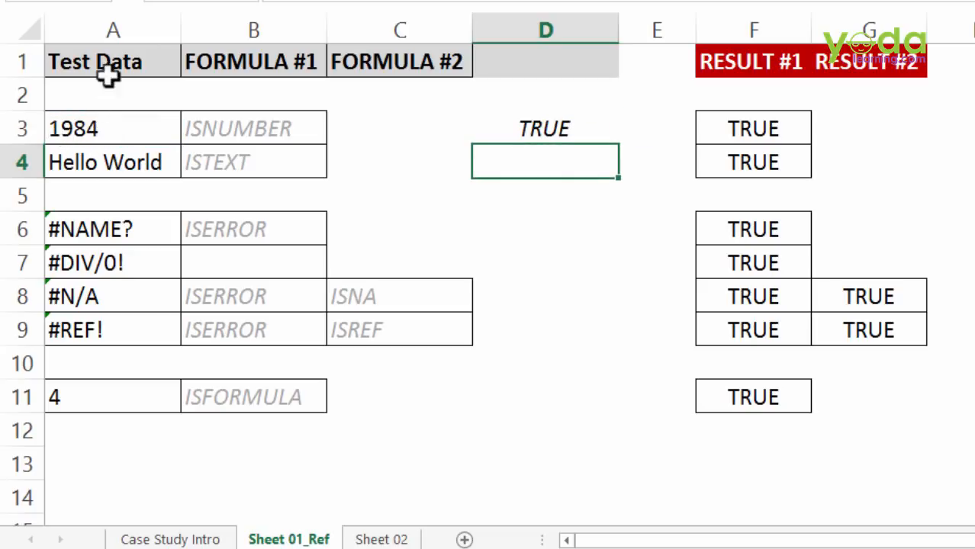
pyautogui.moveTo(103, 122)
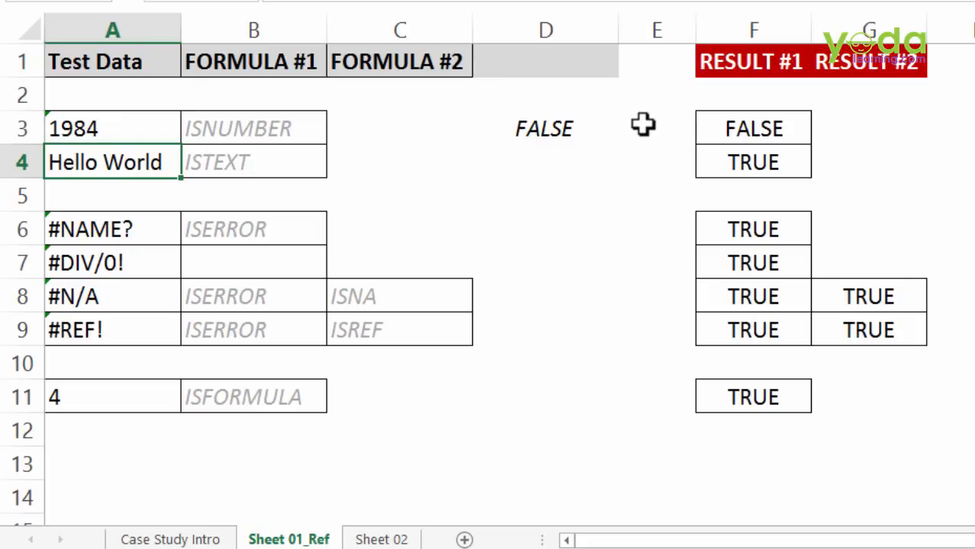
pyautogui.moveTo(575, 160)
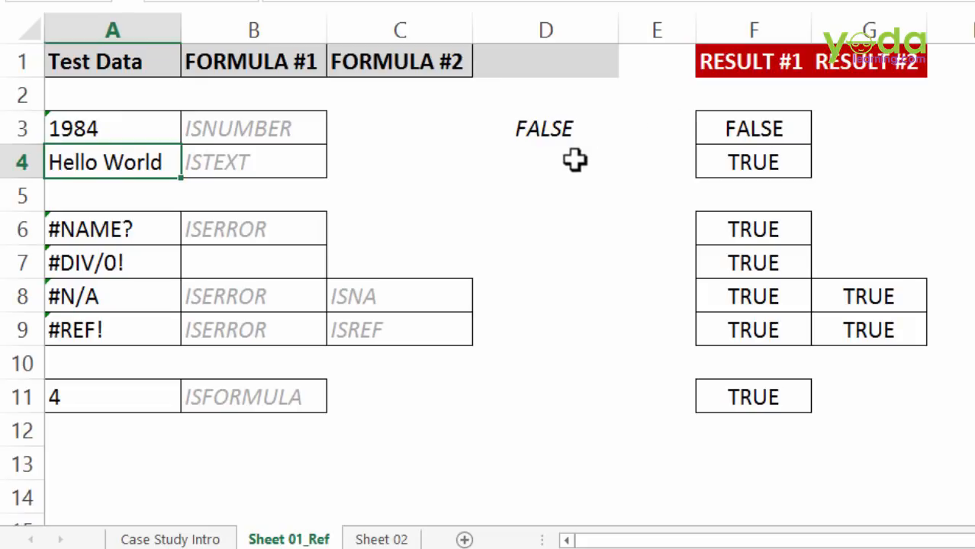
# Enter =ISTEXT(A4) in D4 to test the Hello World cell
pyautogui.click(545, 161)
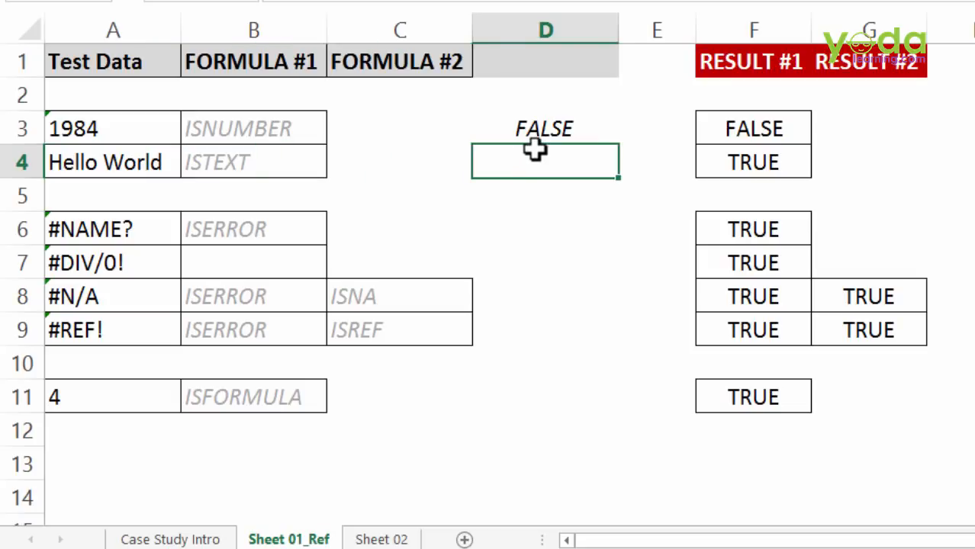
pyautogui.write('=ISTEXT(')
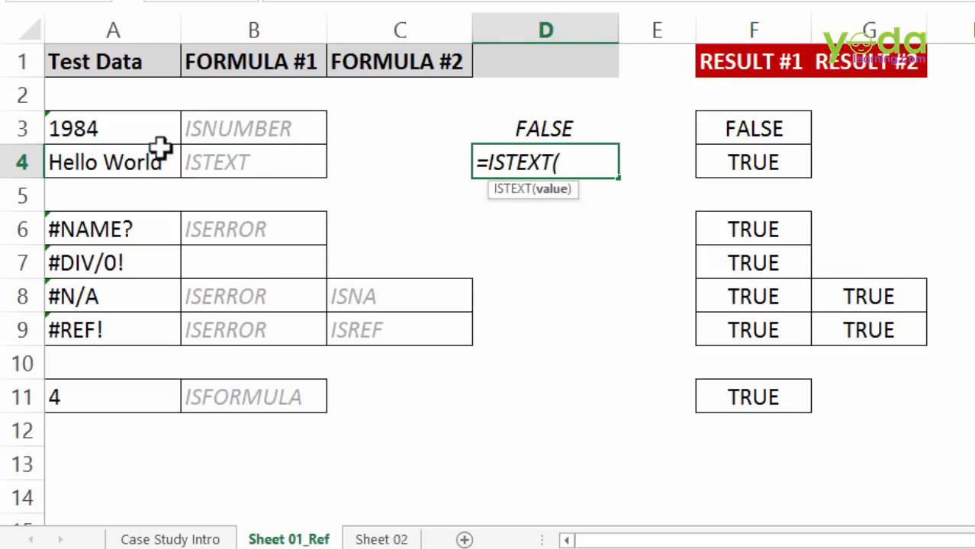
pyautogui.click(113, 162)
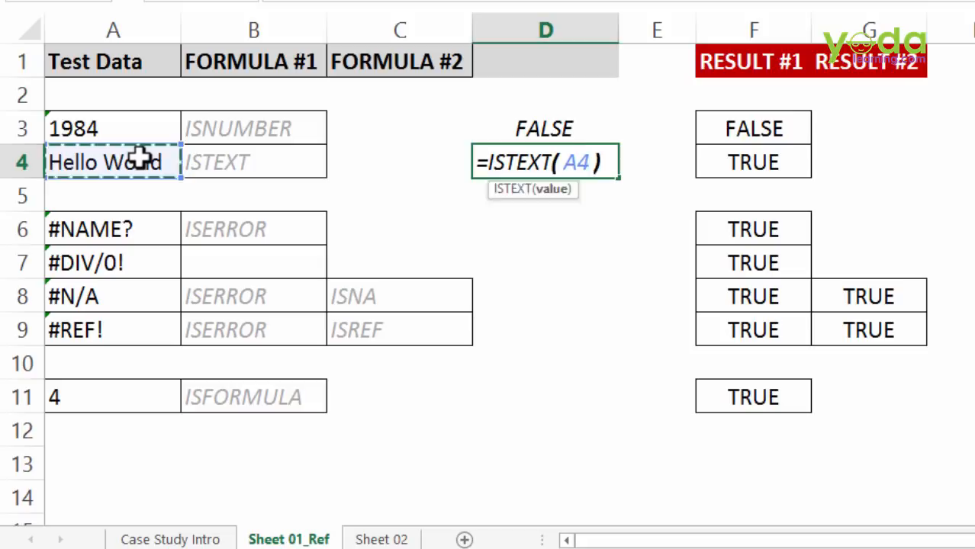
pyautogui.press('Return')
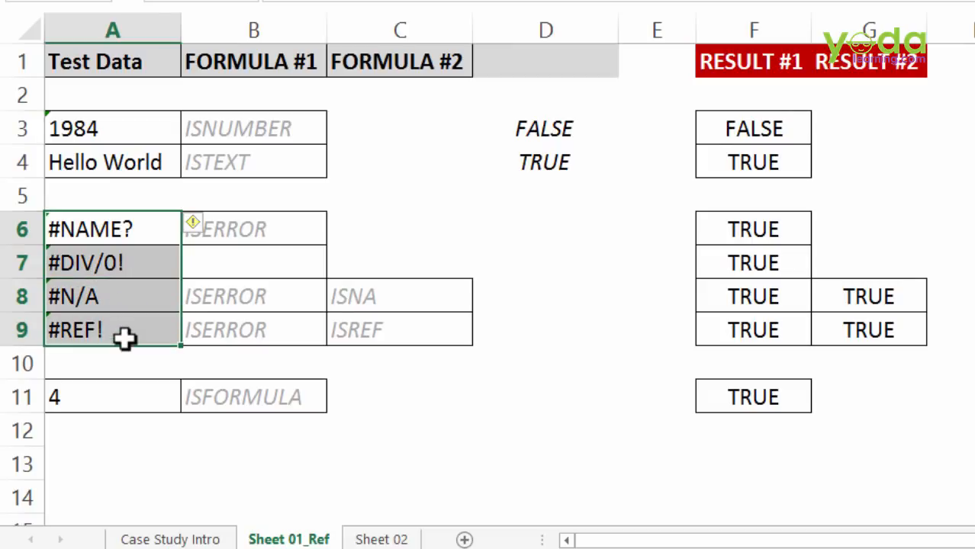
pyautogui.moveTo(520, 396)
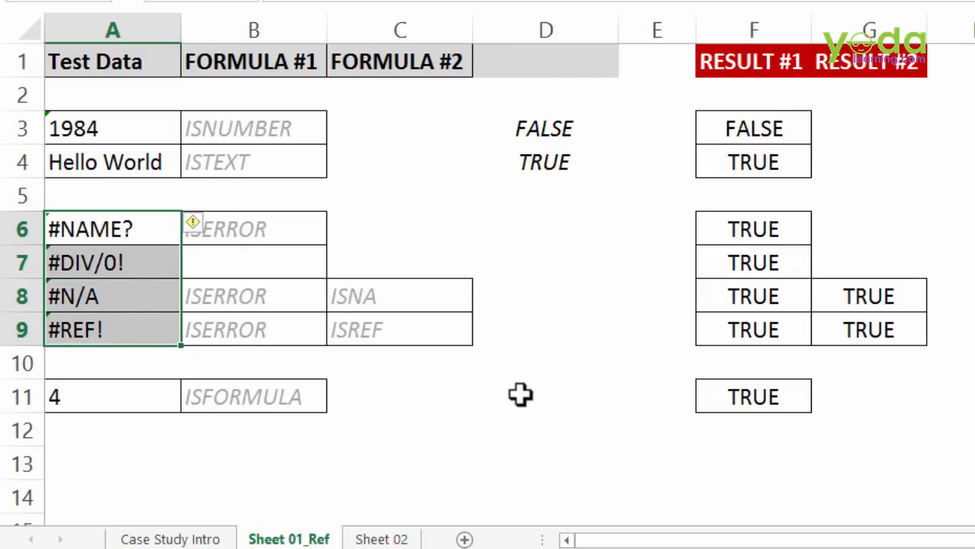
# Enter ISERROR checks for the four error values in D6:D9, then clear them
pyautogui.click(545, 194)
pyautogui.write('=ISERROR( A6 )')
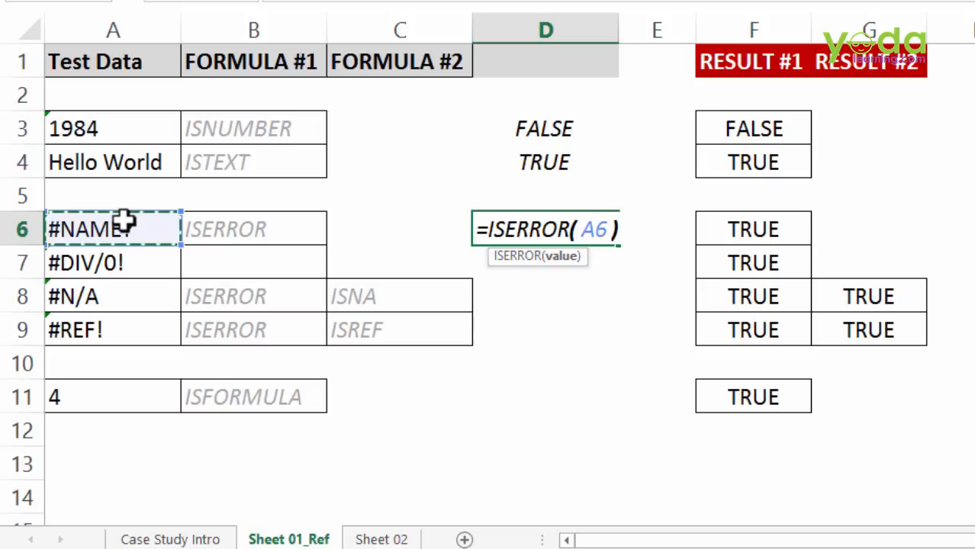
pyautogui.press('Return')
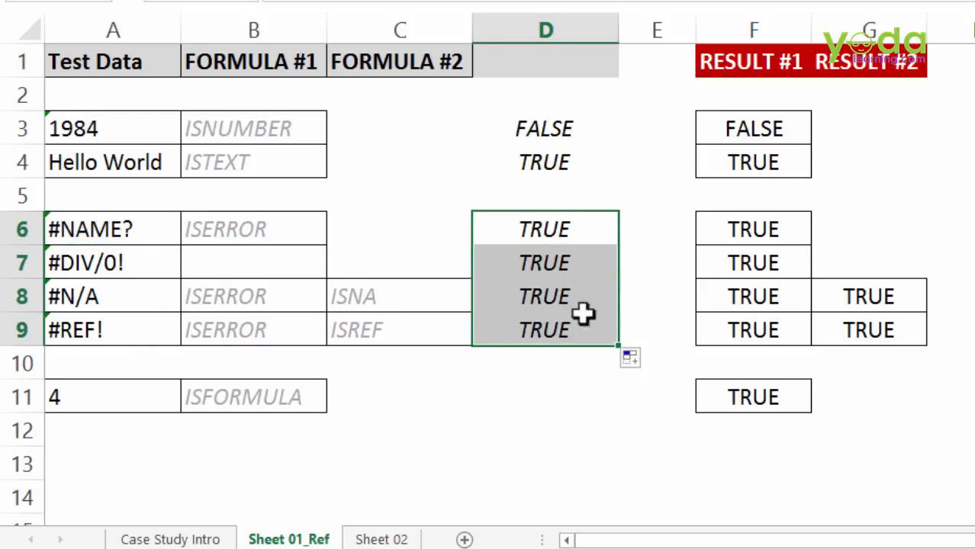
pyautogui.press('Delete')
pyautogui.write('=ISNA( A8 )')
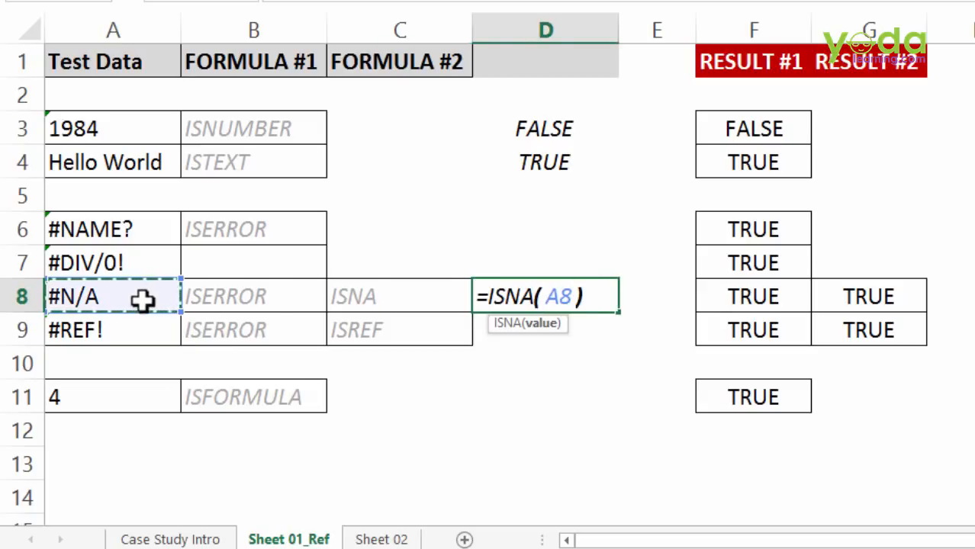
# Confirm =ISNA(A8) in D8 and add =ISNA(A6) in D6 for #NAME?
pyautogui.press('Return')
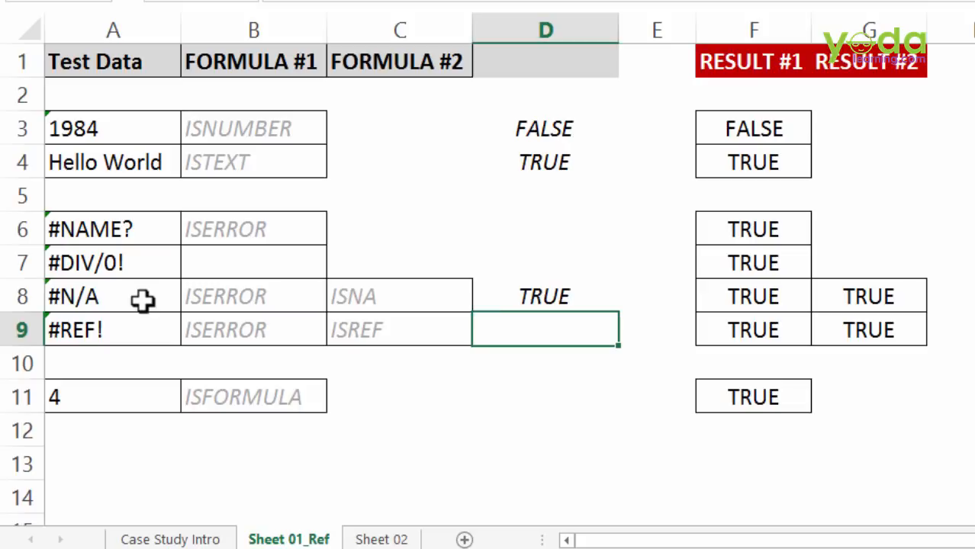
pyautogui.click(544, 228)
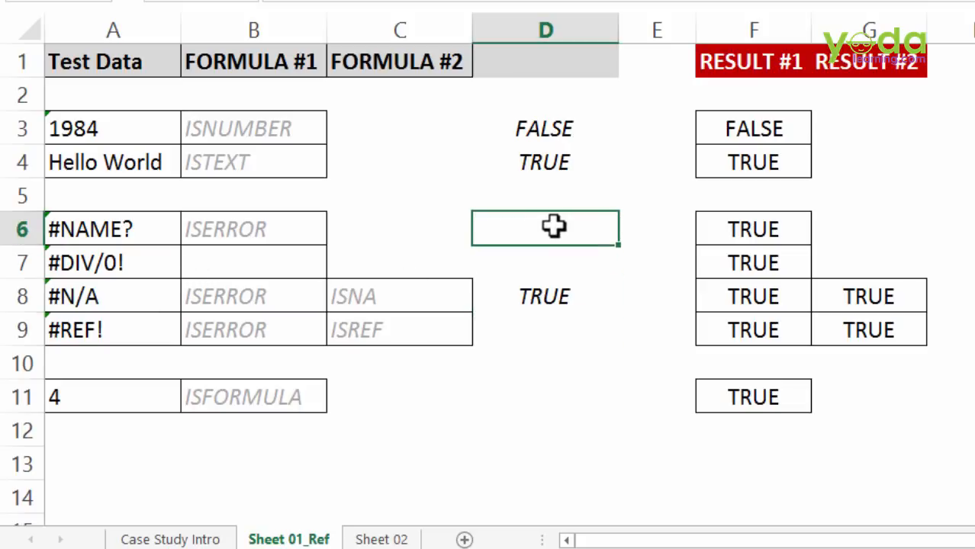
pyautogui.write('=ISNA( A6')
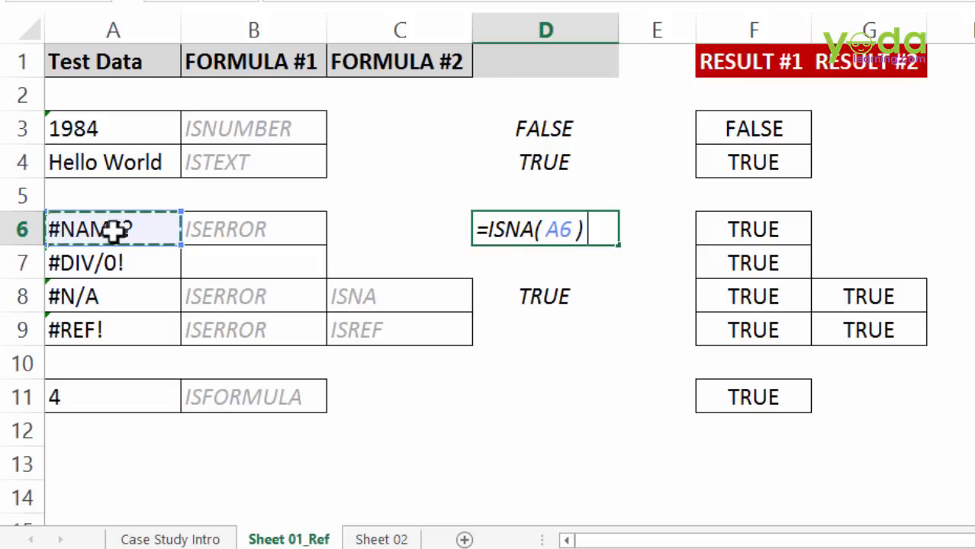
pyautogui.press('Return')
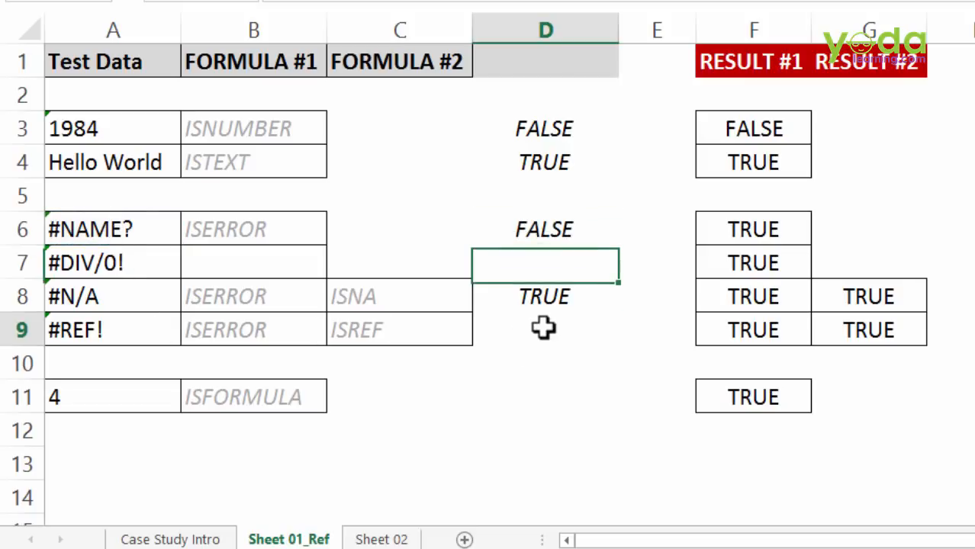
# Type an =ISREF formula in D9 referencing the #REF! cell
pyautogui.write('=i')
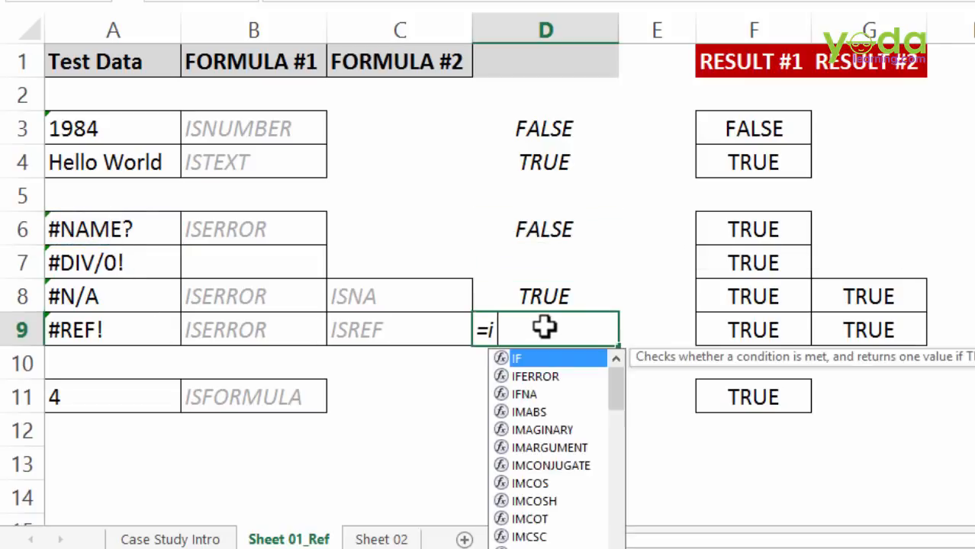
pyautogui.write('SREF')
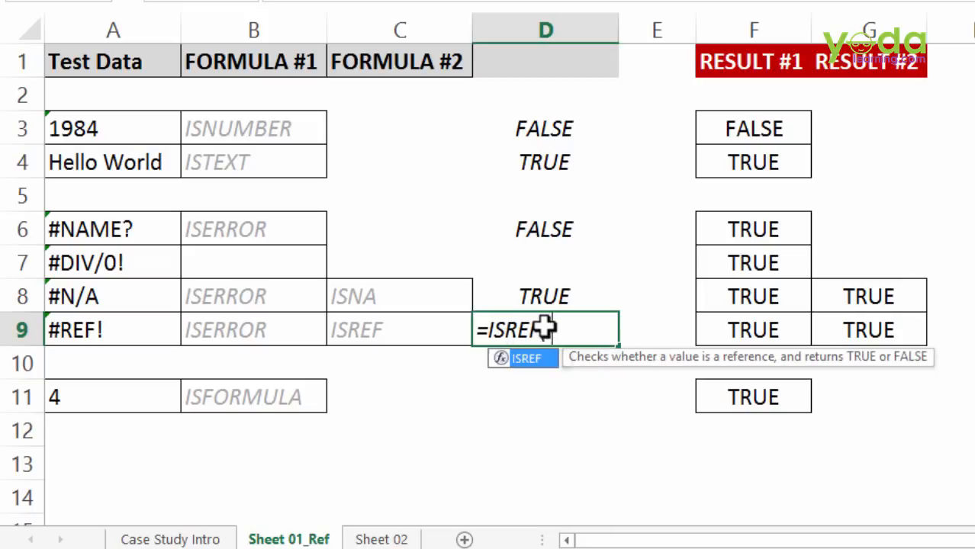
pyautogui.click(113, 329)
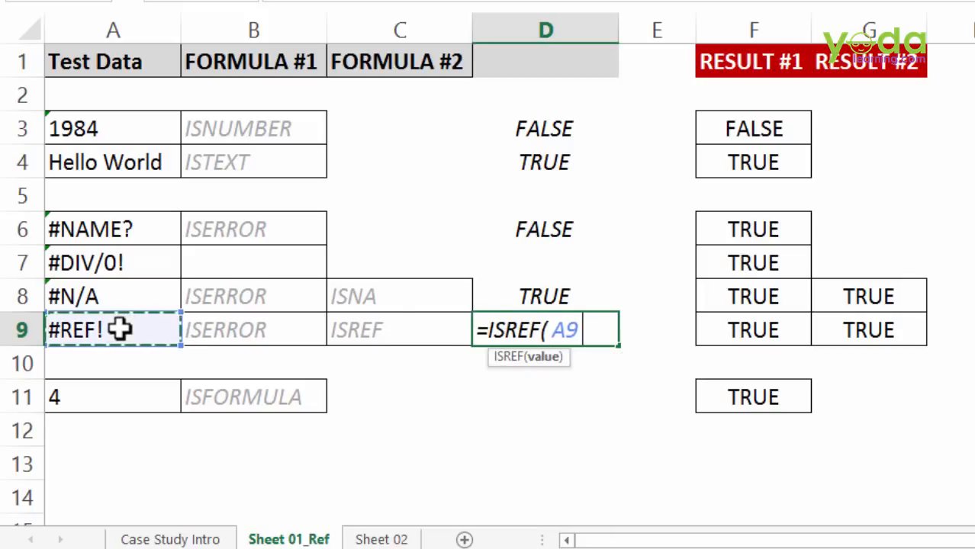
pyautogui.write(')')
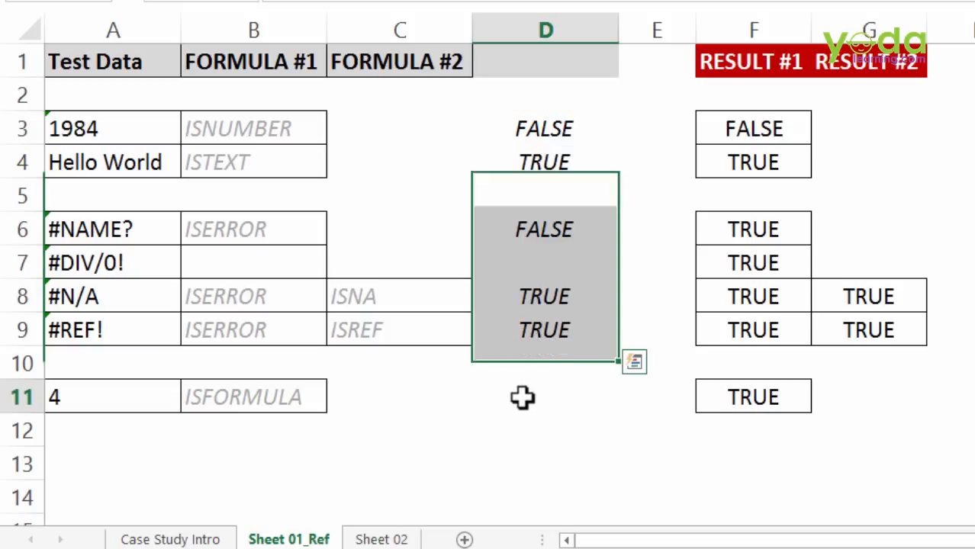
# Enter =ISFORMULA(A11) in D11, then replace A11 with the plain value 4
pyautogui.click(544, 396)
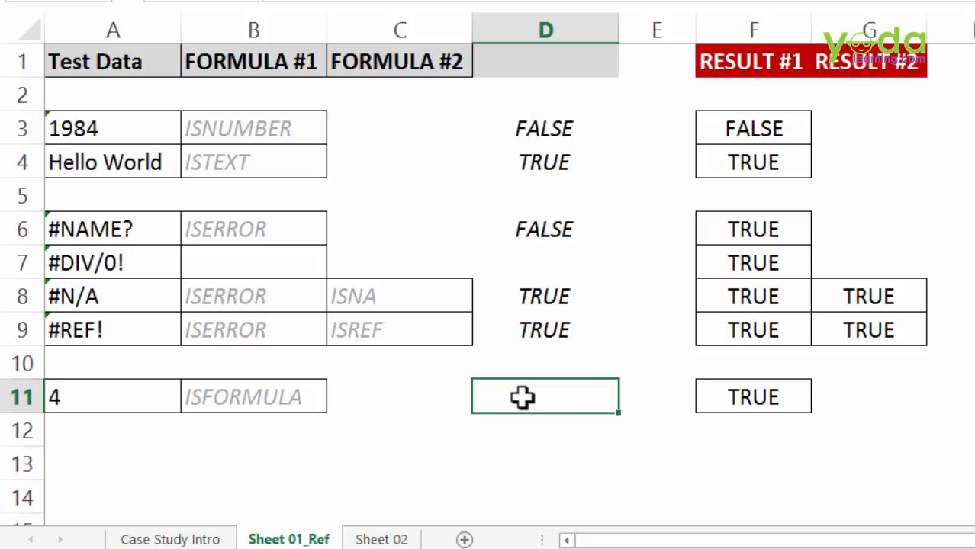
pyautogui.write('=isform')
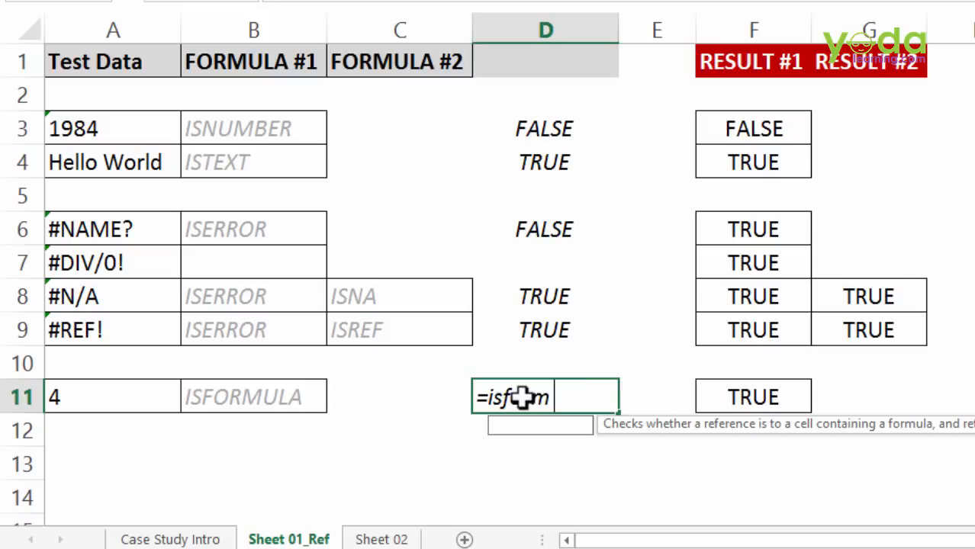
pyautogui.click(113, 396)
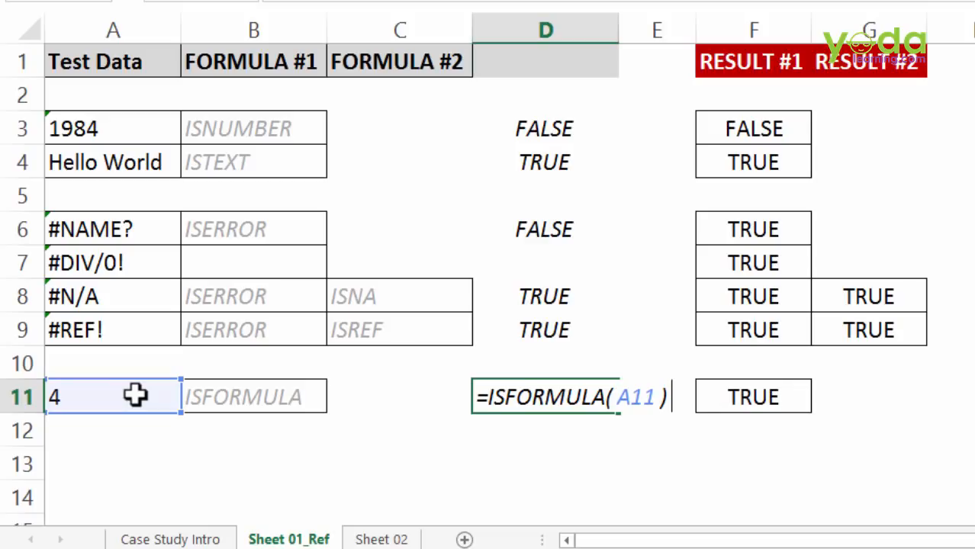
pyautogui.press('Return')
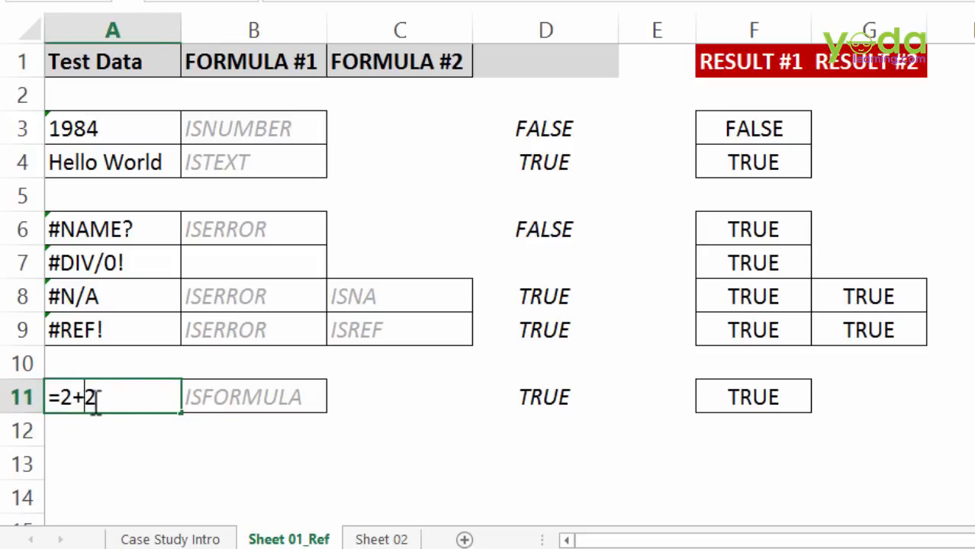
pyautogui.press('Return')
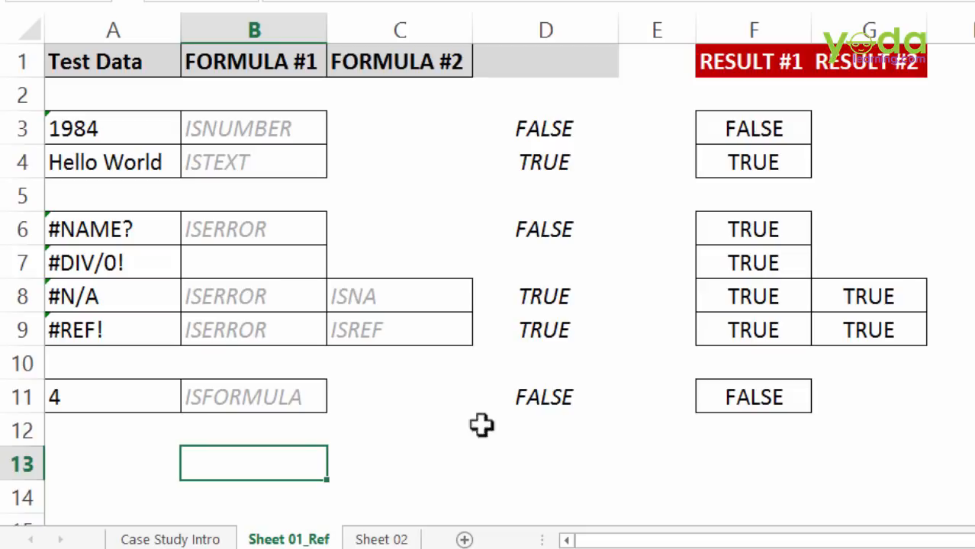
pyautogui.click(253, 29)
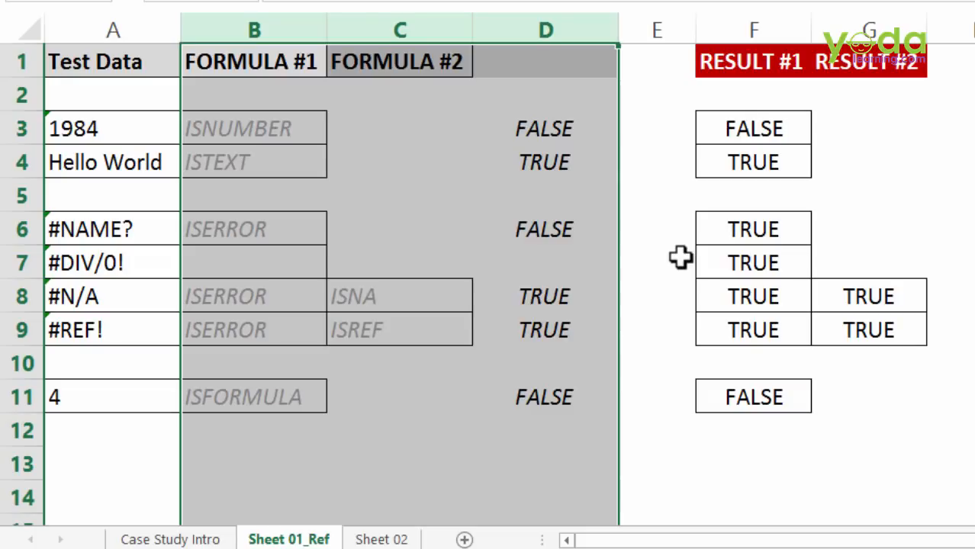
# Switch to Sheet 02 and select the empty cell G2 beside the notes
pyautogui.click(380, 539)
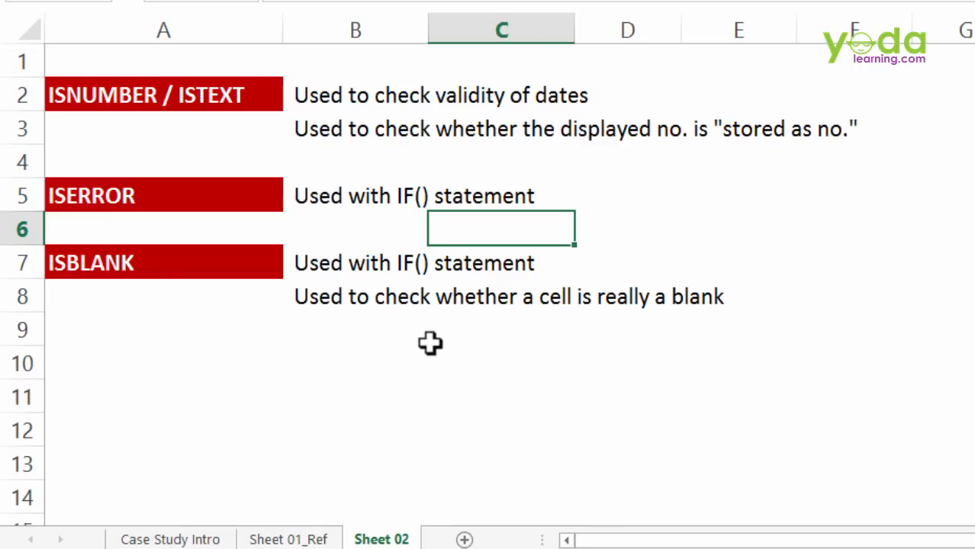
pyautogui.moveTo(410, 348)
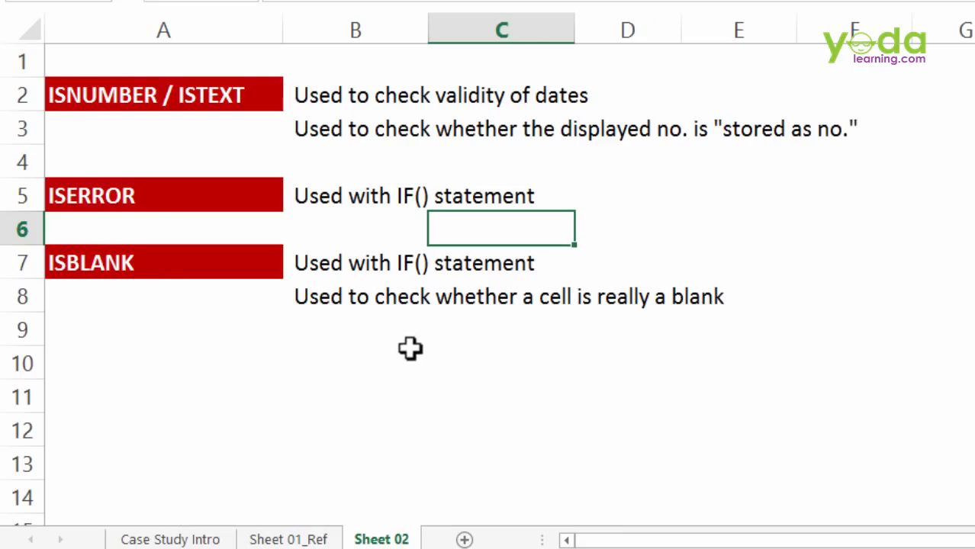
pyautogui.click(163, 95)
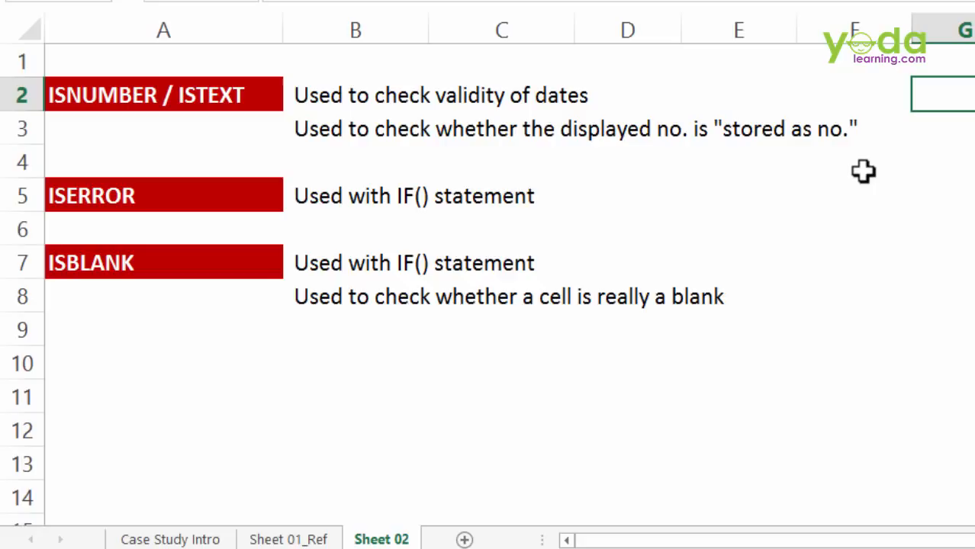
pyautogui.moveTo(858, 180)
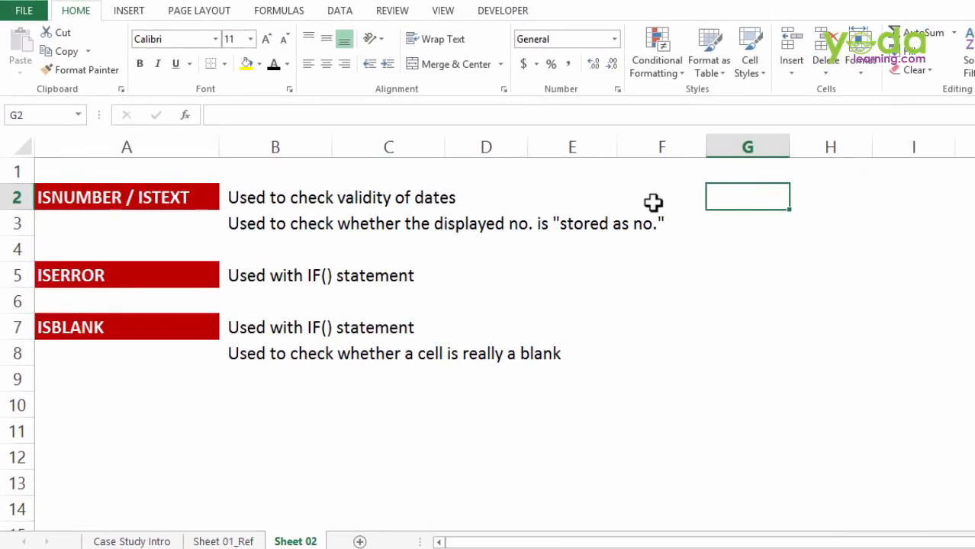
# Enter a date in G2, add =ISNUMBER(G2) in H2, and correct G2 to 7/22/2009
pyautogui.write('22/')
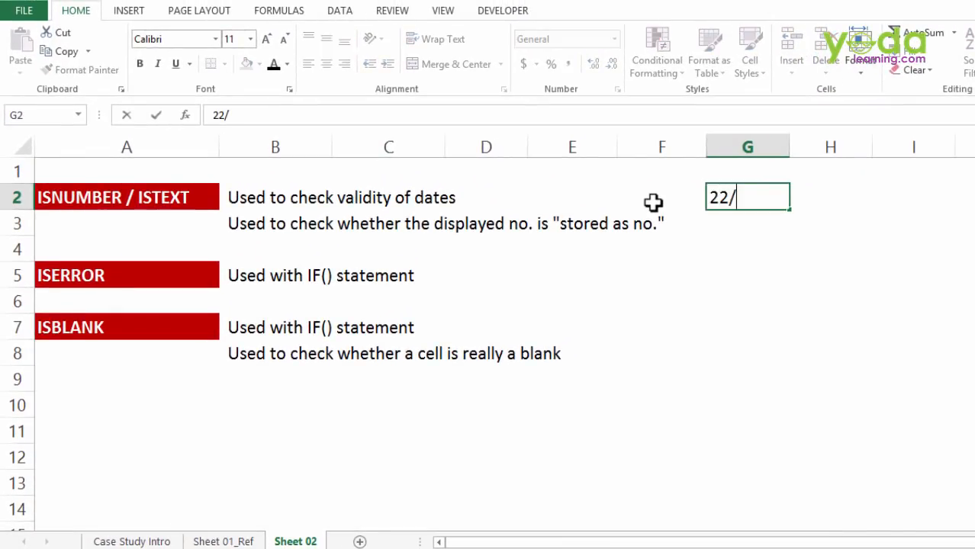
pyautogui.write('07/2009')
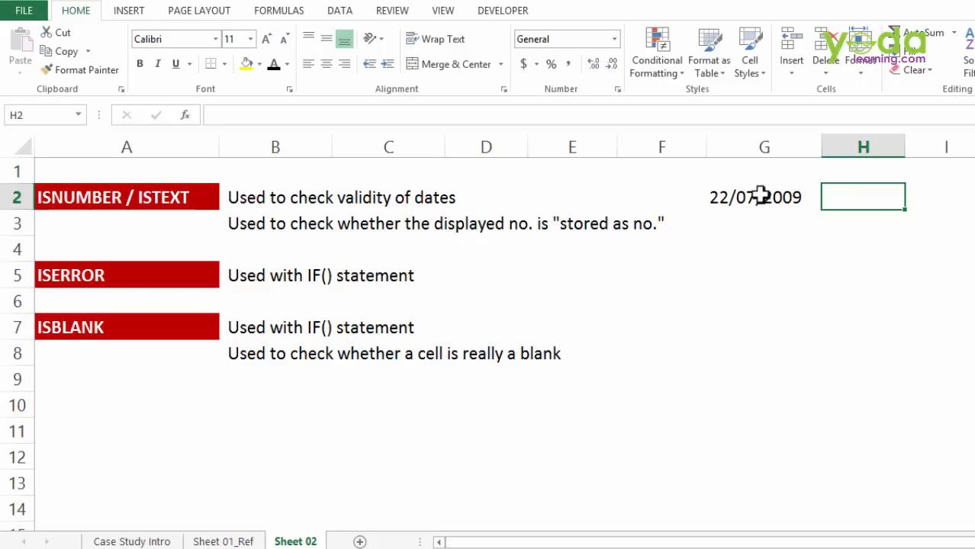
pyautogui.moveTo(781, 218)
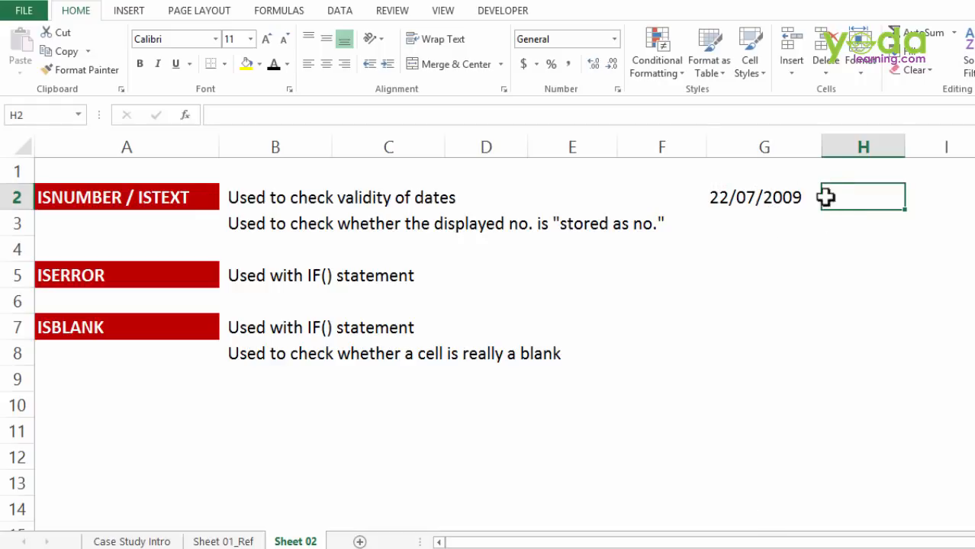
pyautogui.write('=isn')
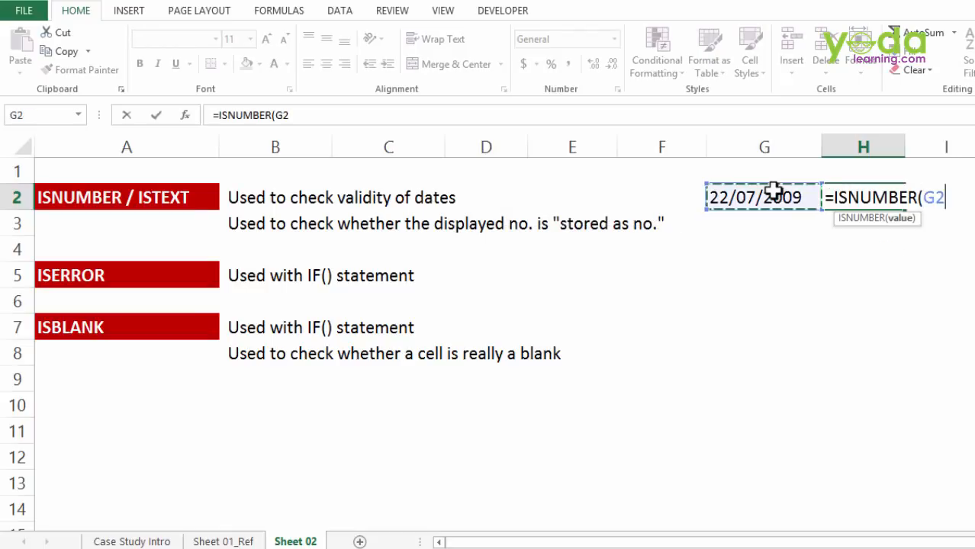
pyautogui.press('Return')
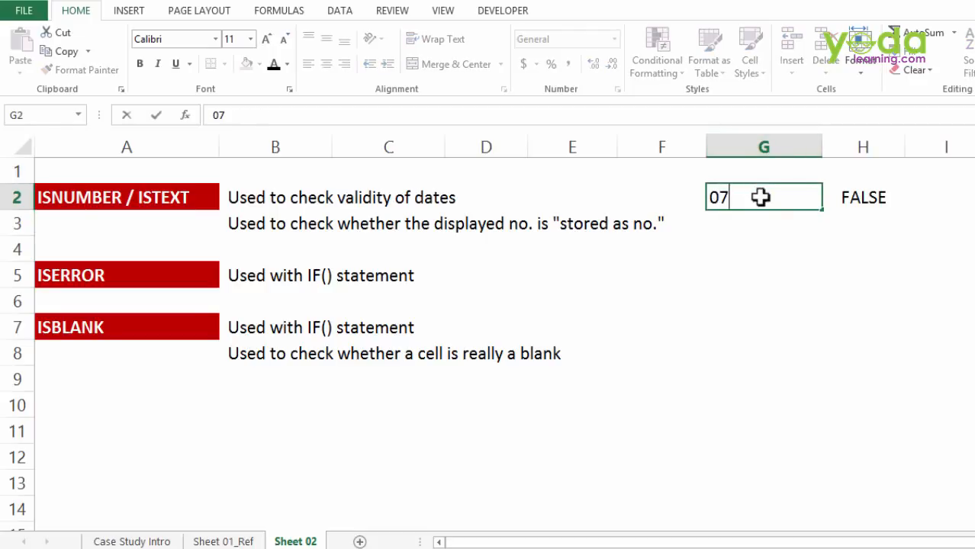
pyautogui.write('/22/2009')
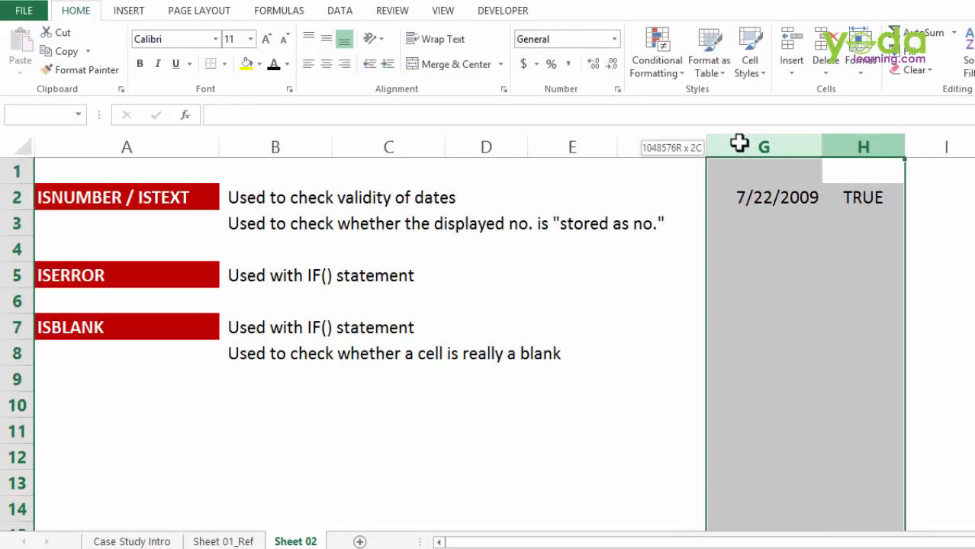
pyautogui.click(763, 169)
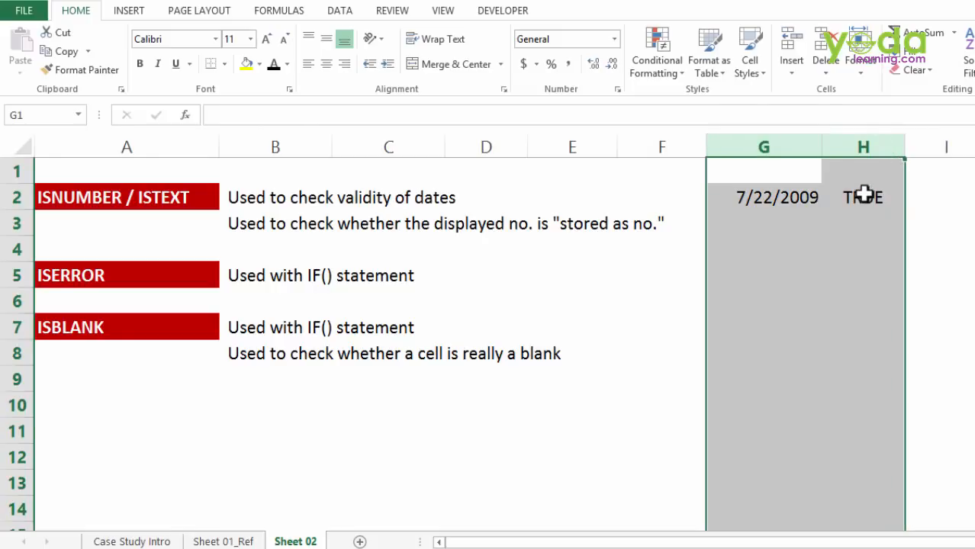
pyautogui.click(762, 197)
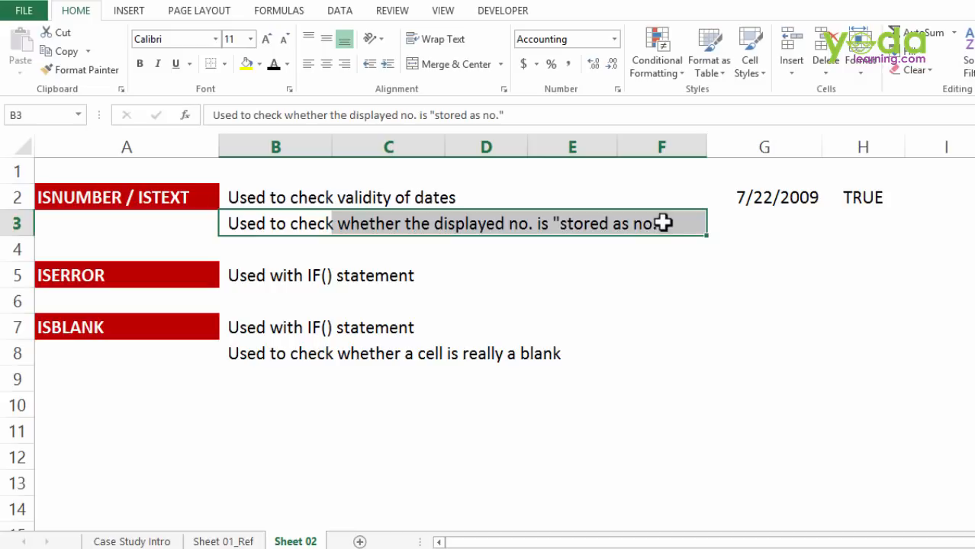
pyautogui.moveTo(670, 243)
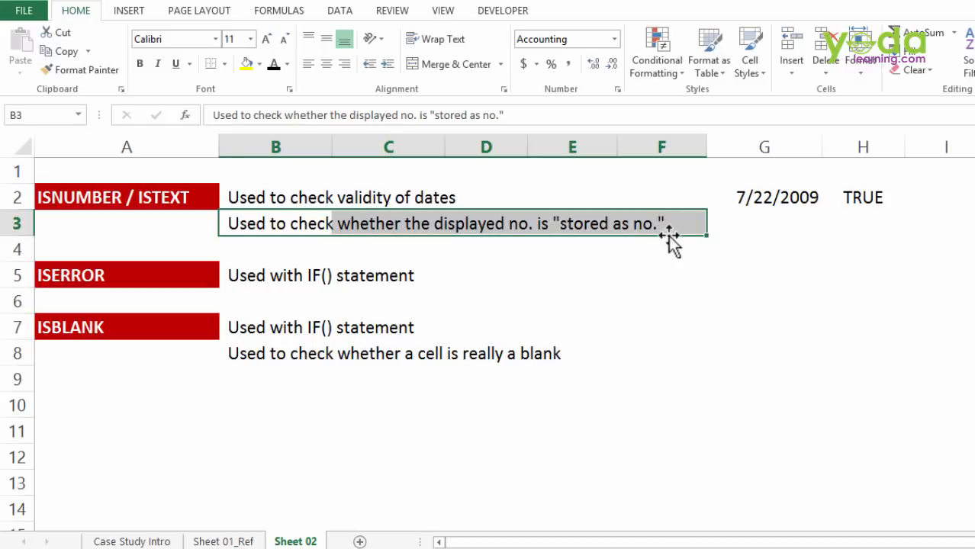
pyautogui.moveTo(355, 317)
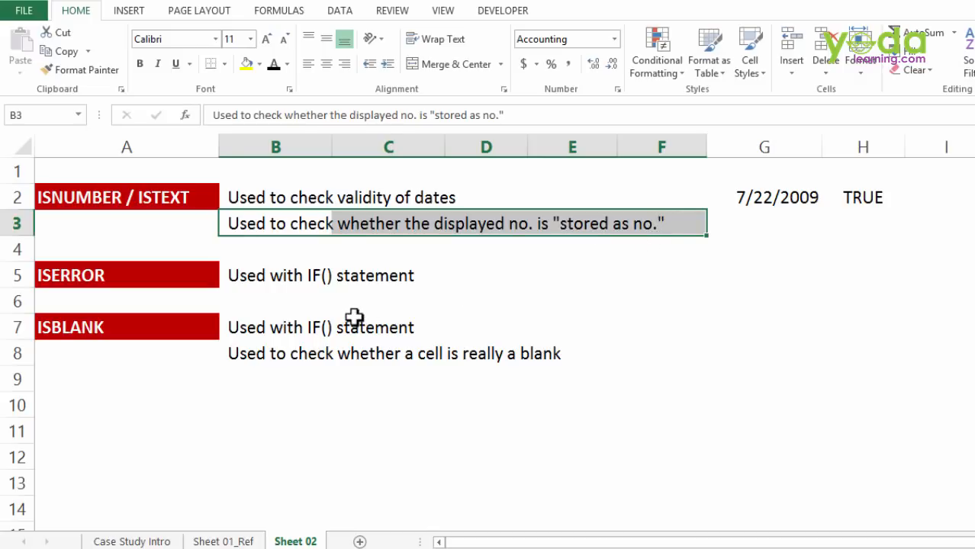
pyautogui.click(276, 275)
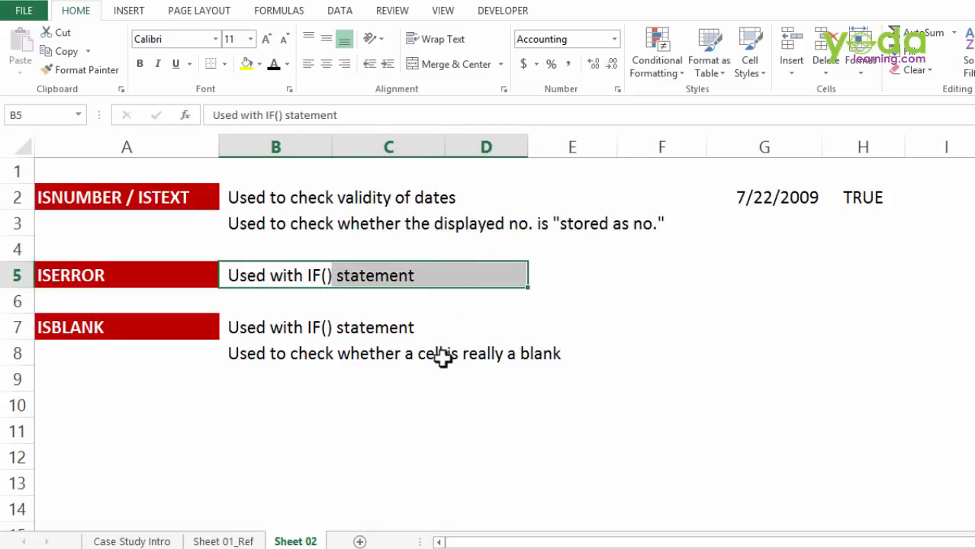
pyautogui.moveTo(263, 398)
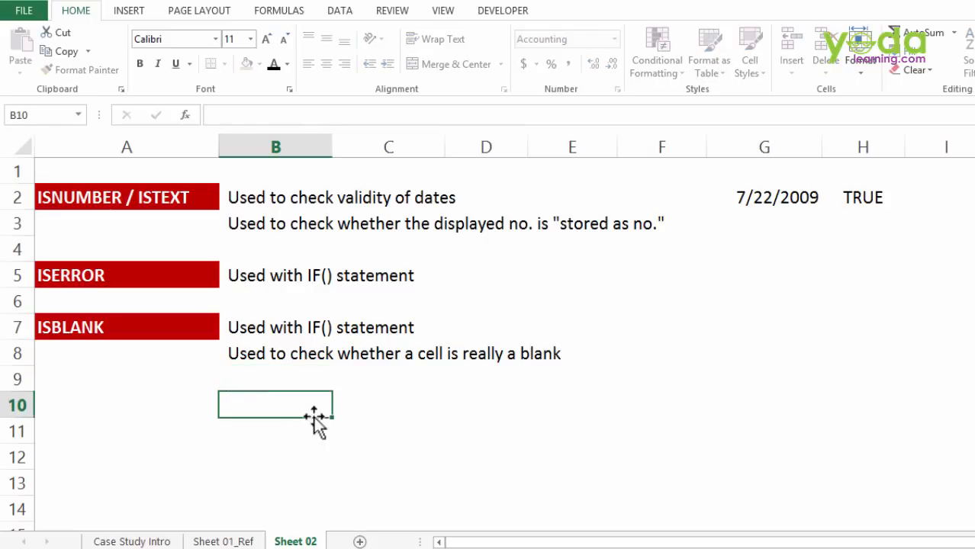
# Enter =ISBLANK in C9 and =LEN in D9 on the space-only cell
pyautogui.click(388, 378)
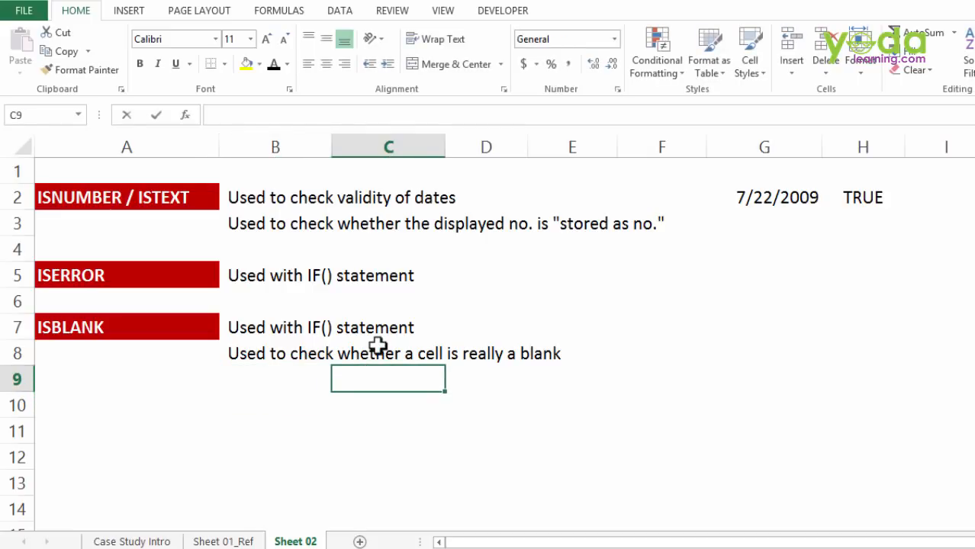
pyautogui.write('=isbl')
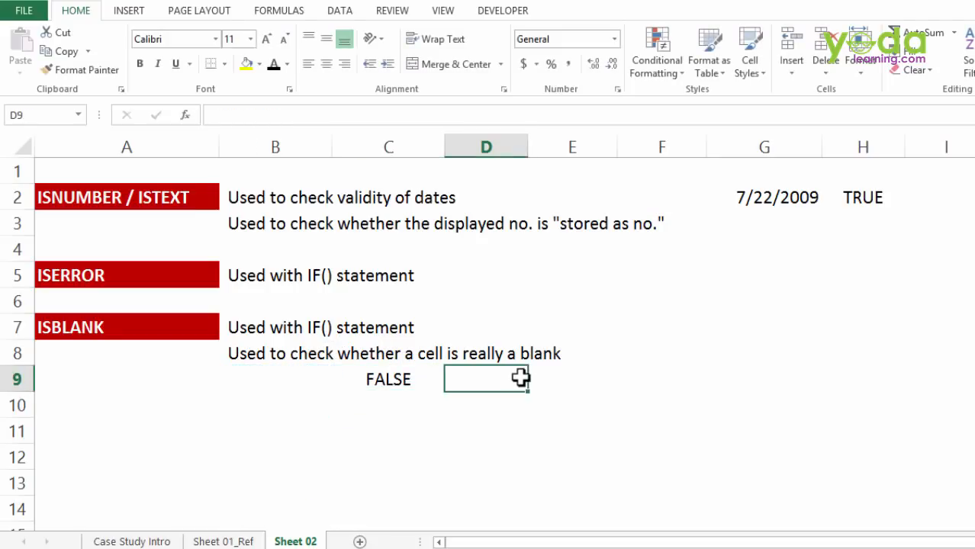
pyautogui.write('=LEN(')
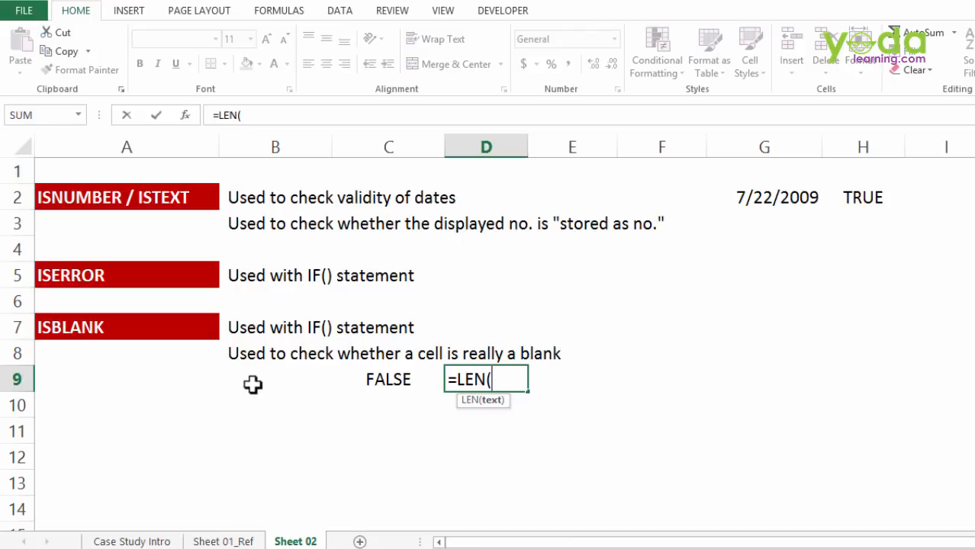
pyautogui.press('Return')
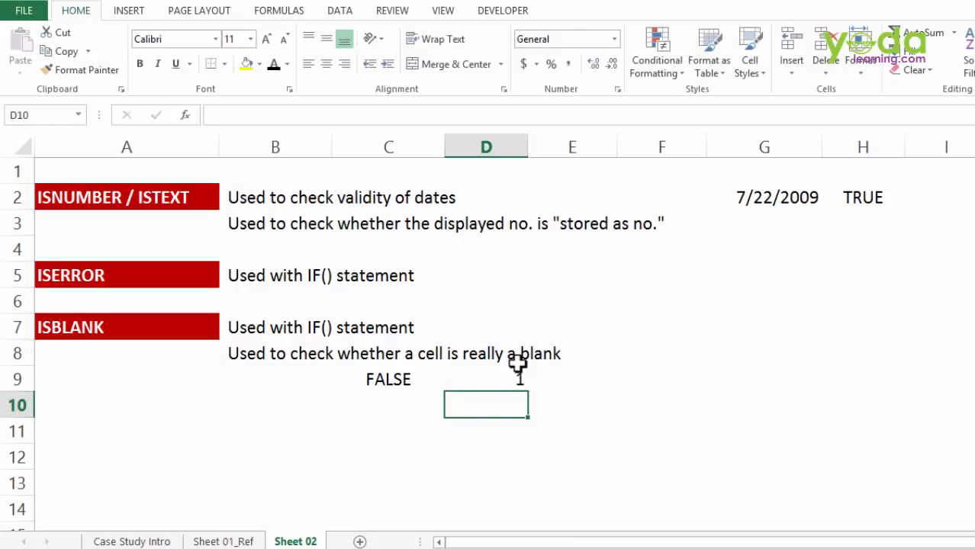
pyautogui.moveTo(511, 370)
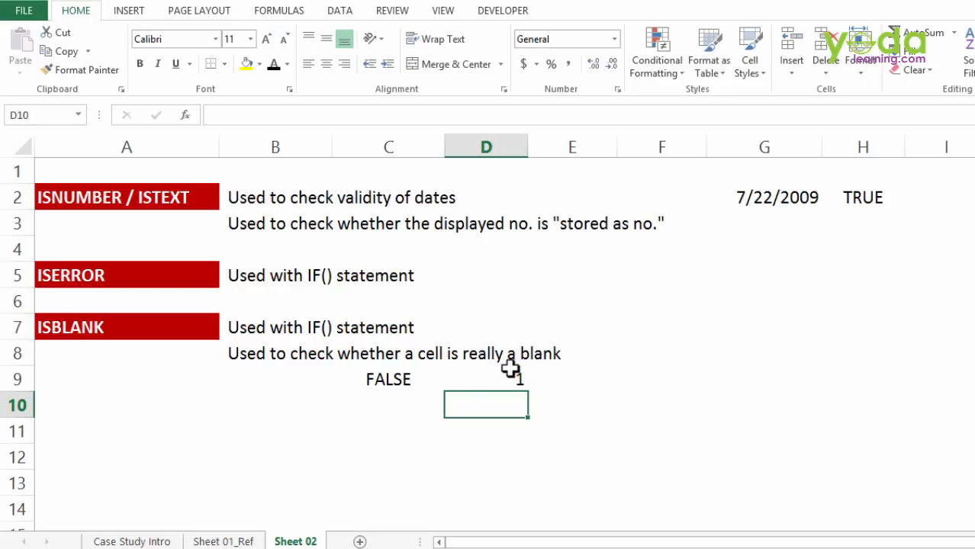